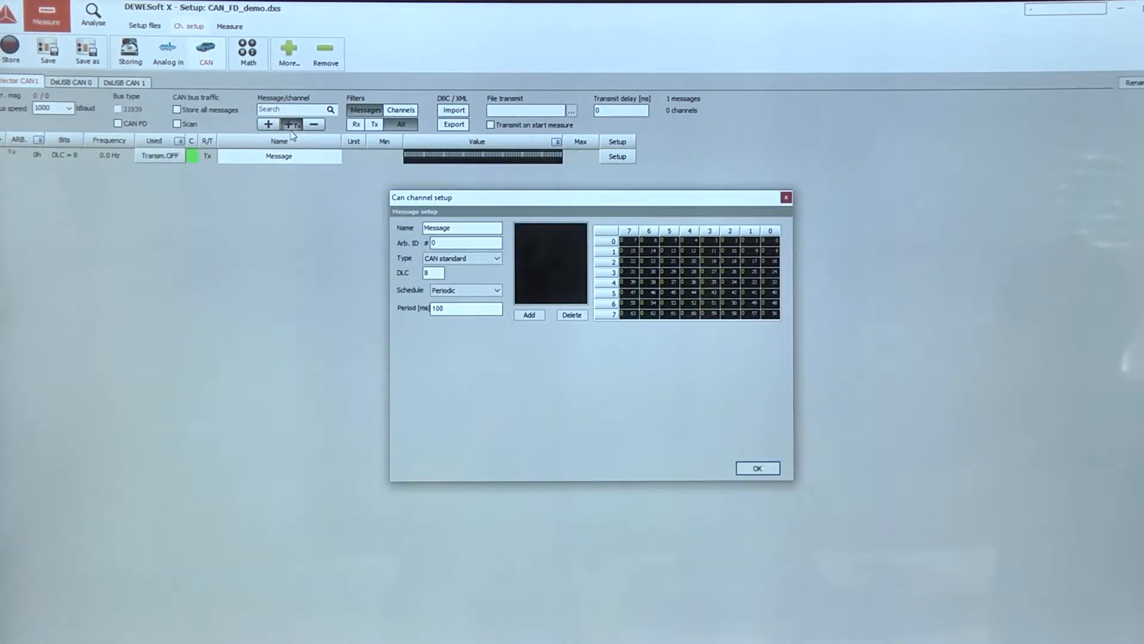
Add a 64-bit signal named Channel to the transmit message and confirm the setup.
click(531, 315)
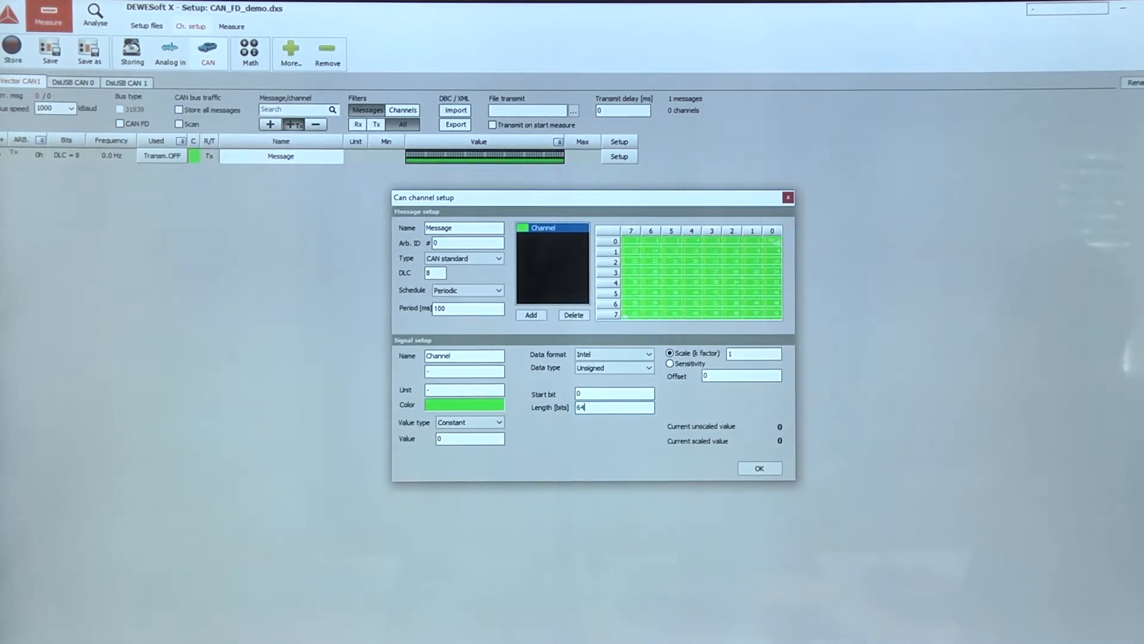
click(758, 468)
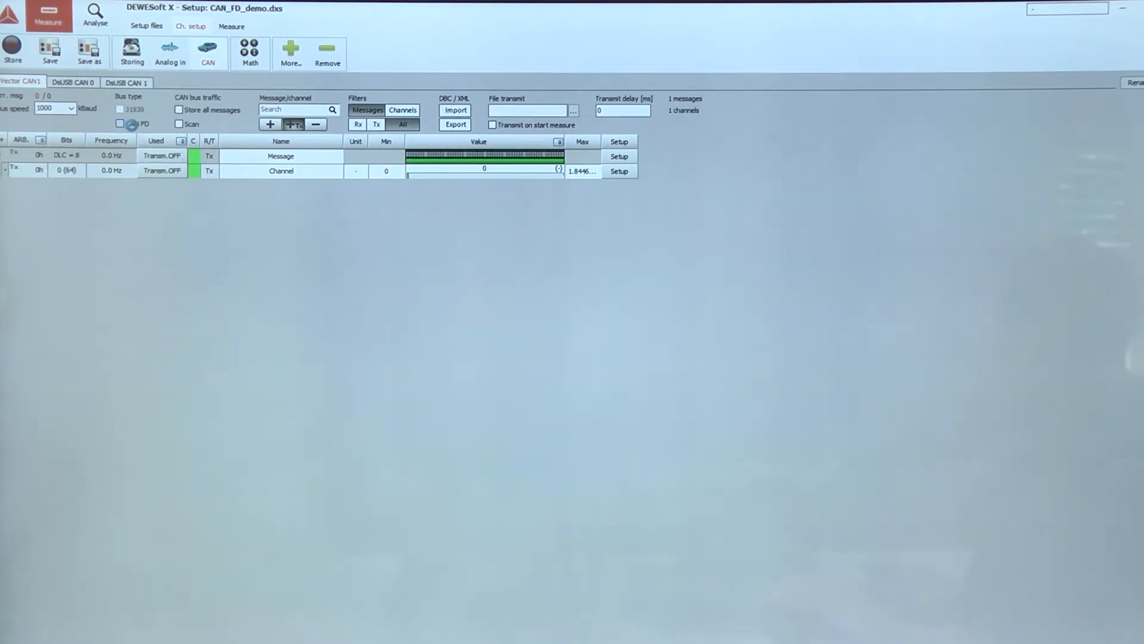
Enable CAN FD with 1000 kBaud bus speed and 8000 kBaud data speed.
click(120, 123)
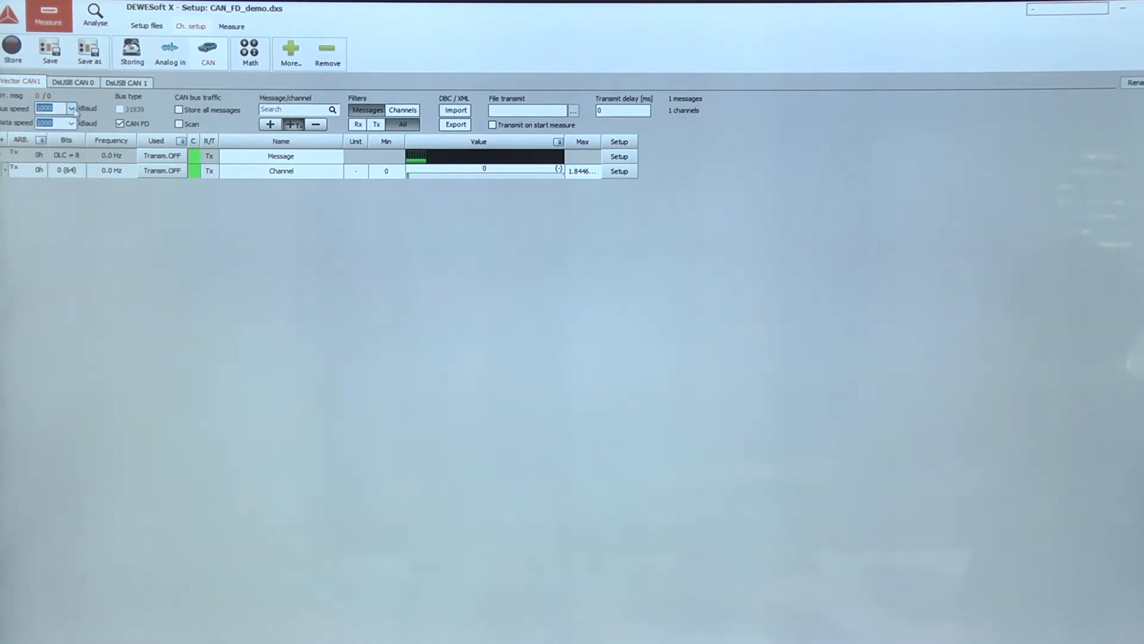
click(72, 122)
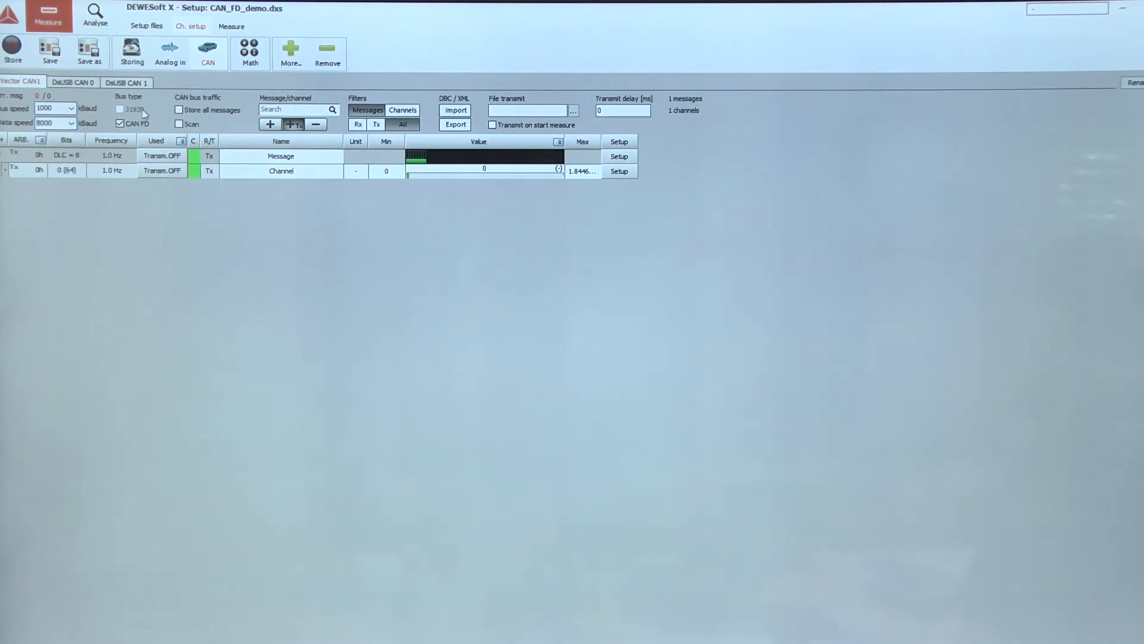
Switch from channel setup to Measure, stopping the setup acquisition.
click(231, 27)
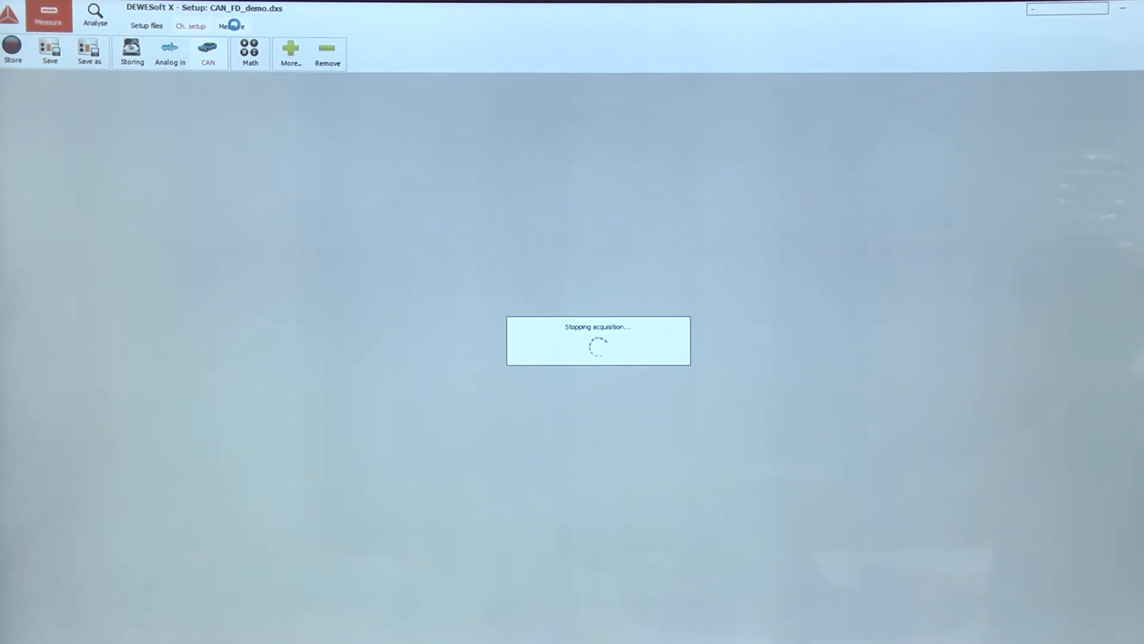